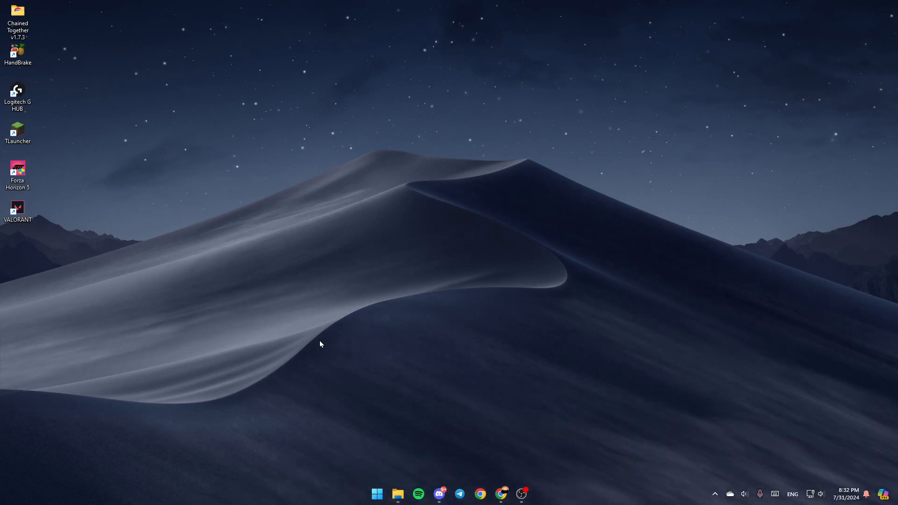
pyautogui.moveTo(444, 56)
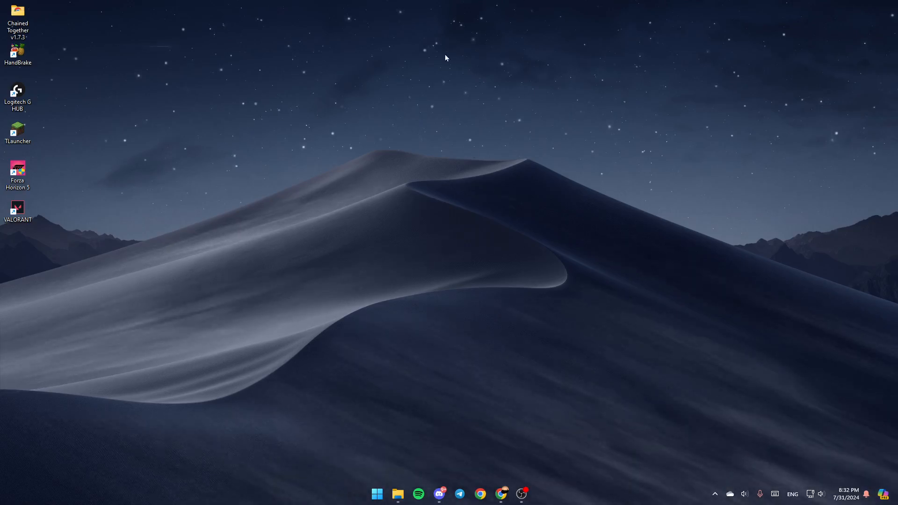
pyautogui.moveTo(6, 242)
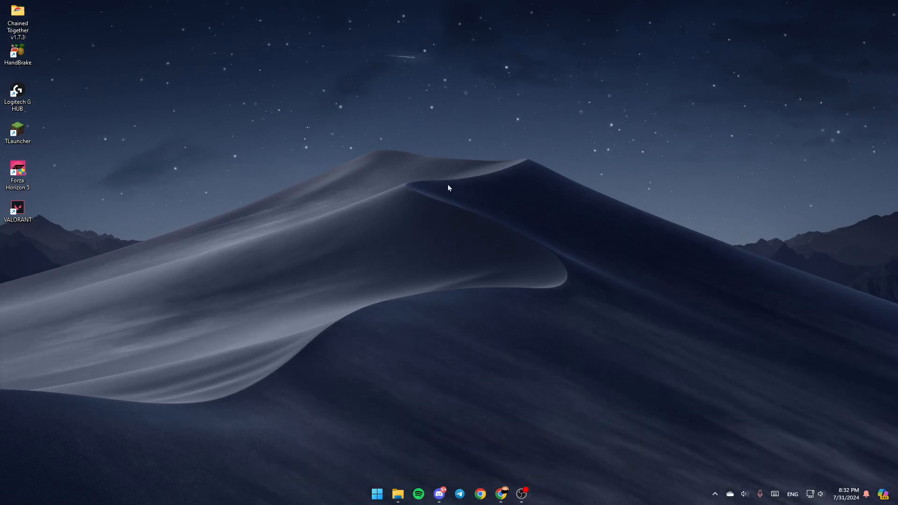
pyautogui.moveTo(397, 493)
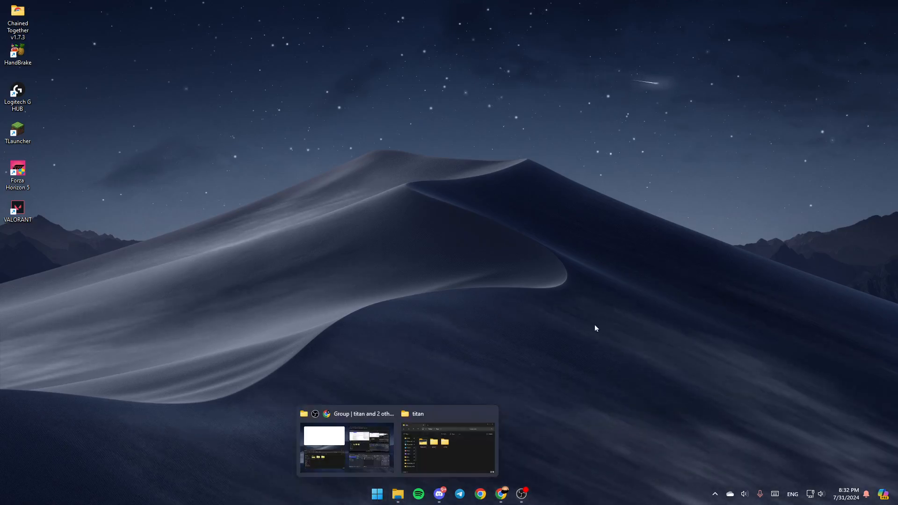
# Step: Search the Start menu for File Explorer and launch it
pyautogui.click(378, 493)
pyautogui.write('file')
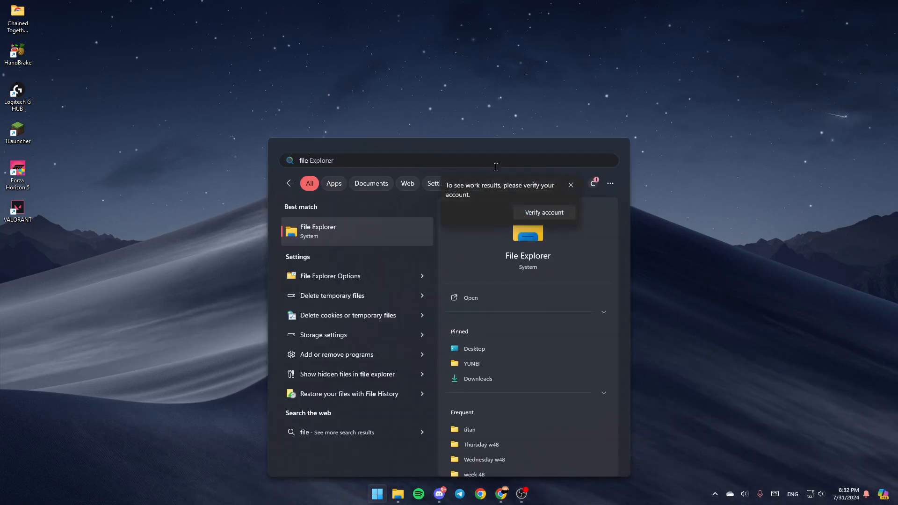
pyautogui.click(318, 231)
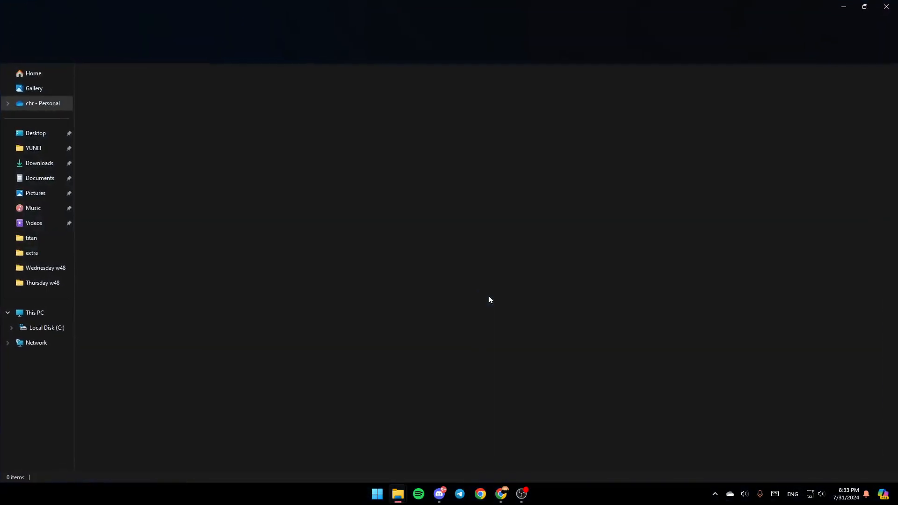
# Step: Expand the 'chr - Personal' OneDrive entry and list its folders and documents
pyautogui.click(39, 103)
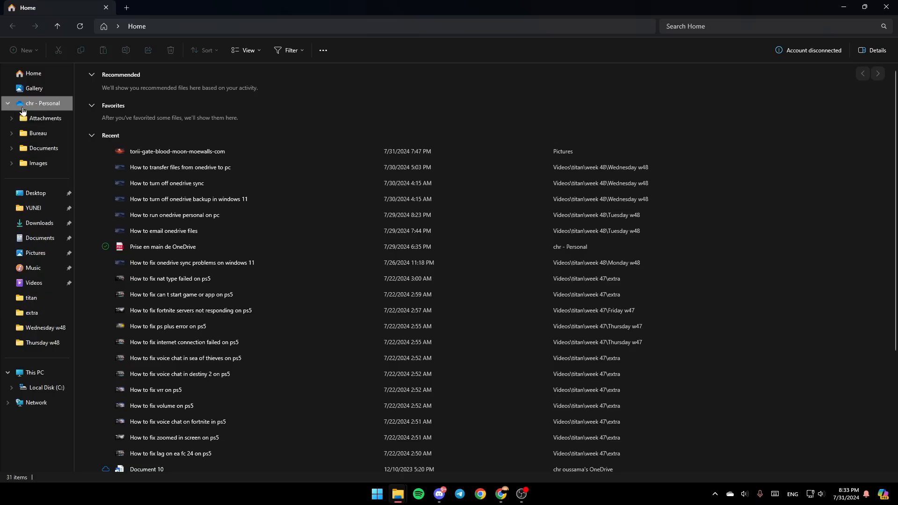
pyautogui.click(41, 103)
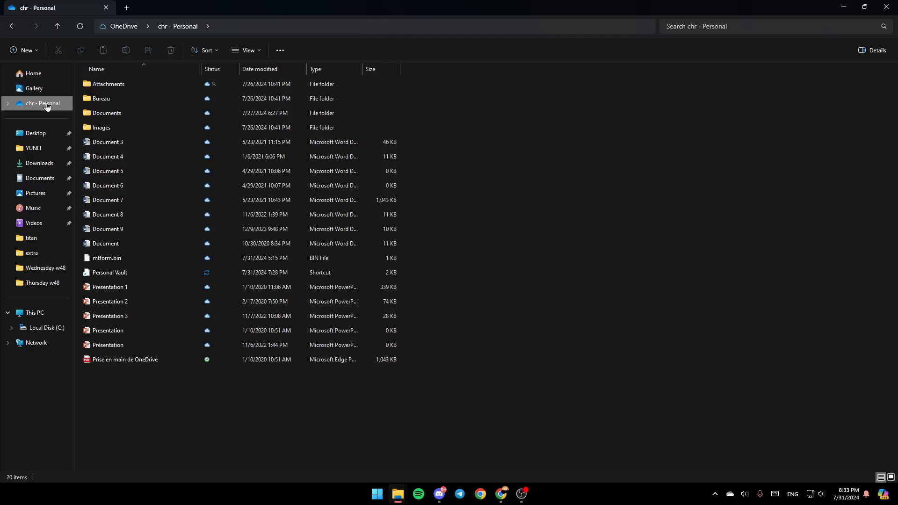
# Step: Bring up the options menu for the 'chr - Personal' OneDrive folder
pyautogui.rightClick(44, 103)
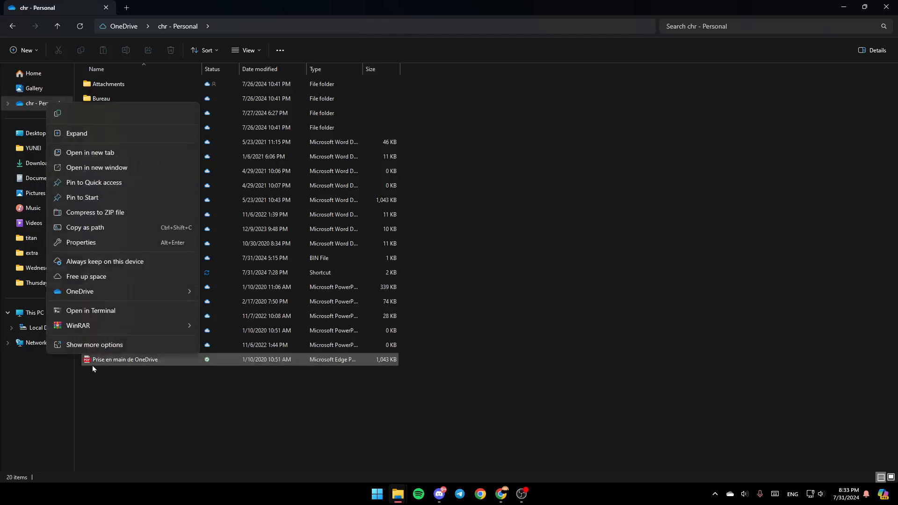
pyautogui.moveTo(99, 203)
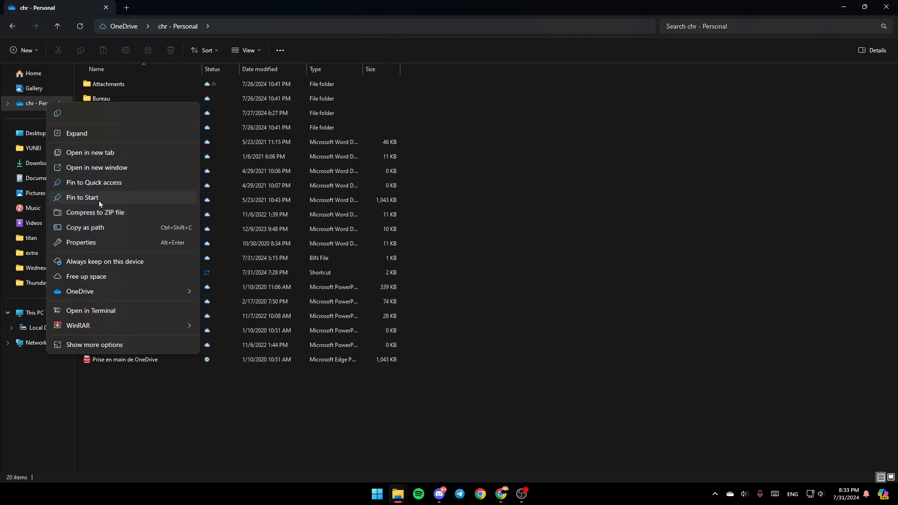
pyautogui.moveTo(104, 267)
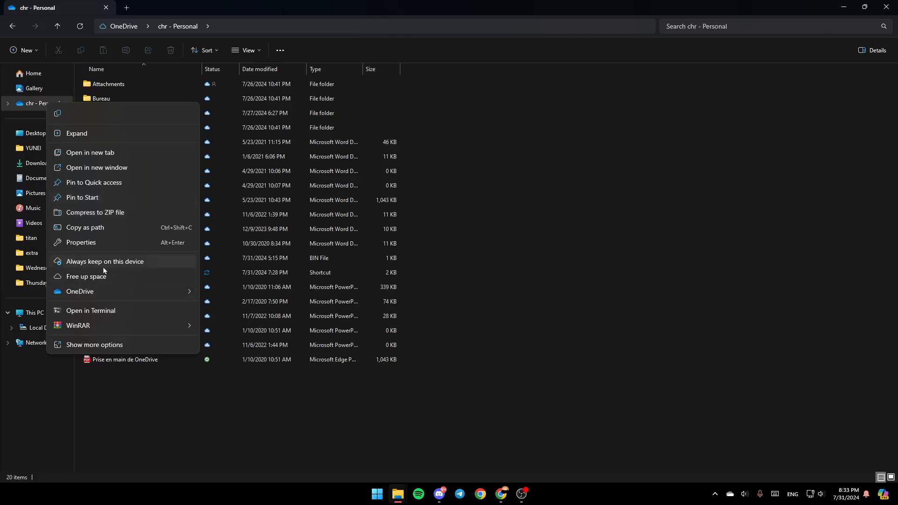
pyautogui.moveTo(84, 289)
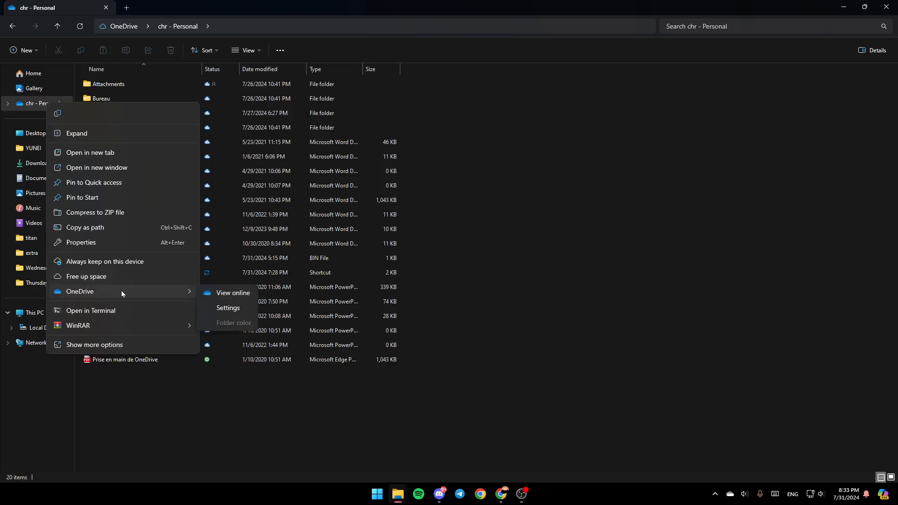
pyautogui.moveTo(236, 294)
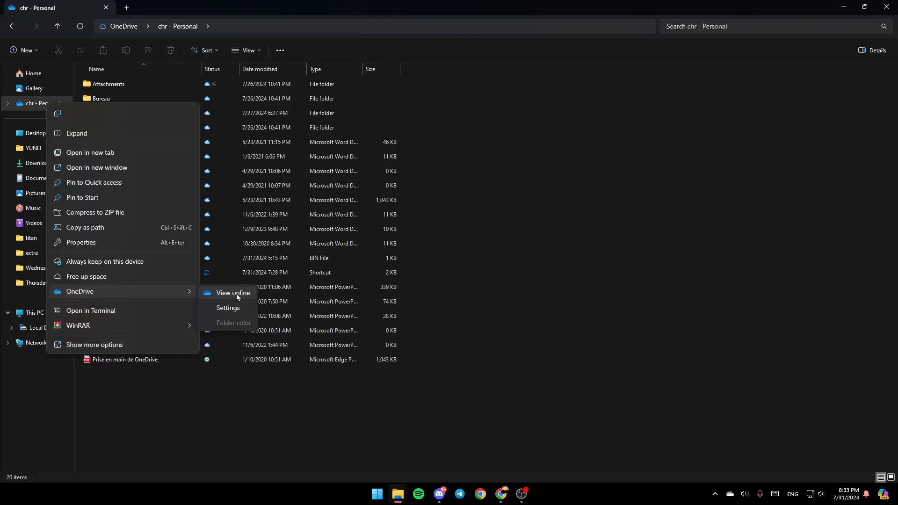
pyautogui.moveTo(232, 332)
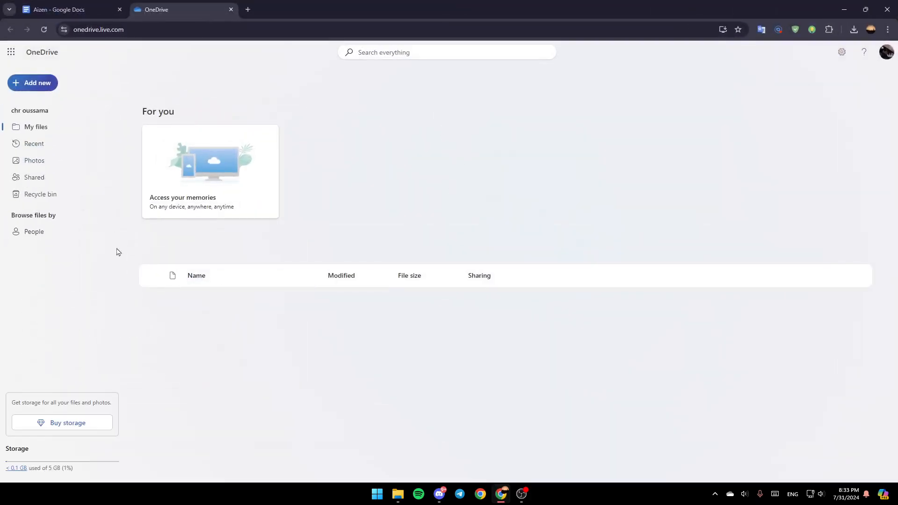
pyautogui.click(35, 127)
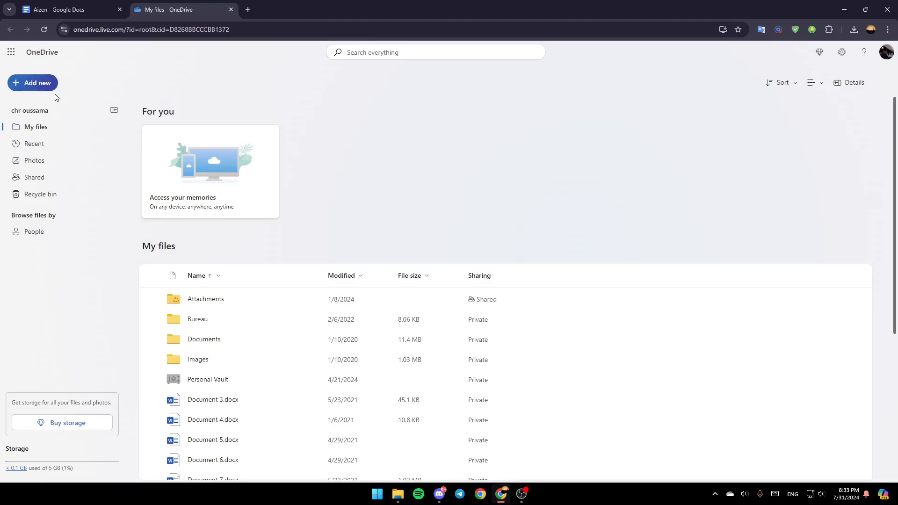
pyautogui.moveTo(45, 126)
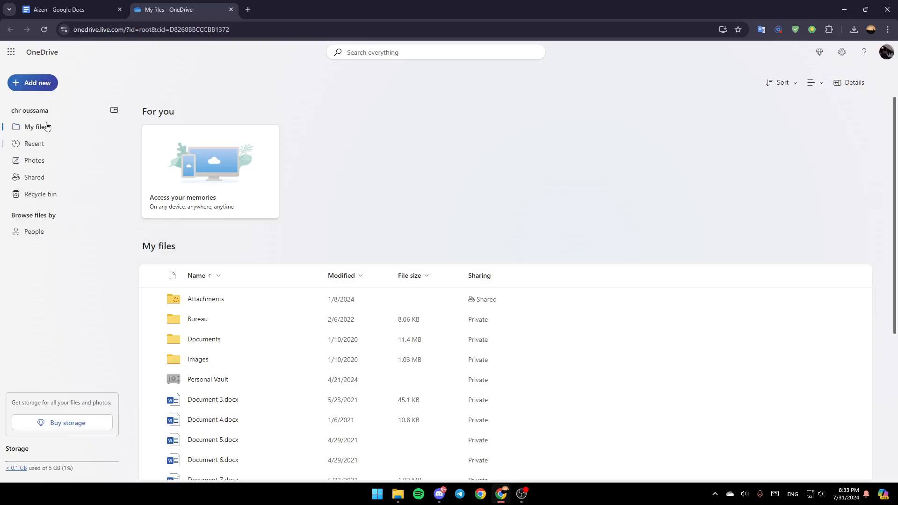
pyautogui.moveTo(55, 145)
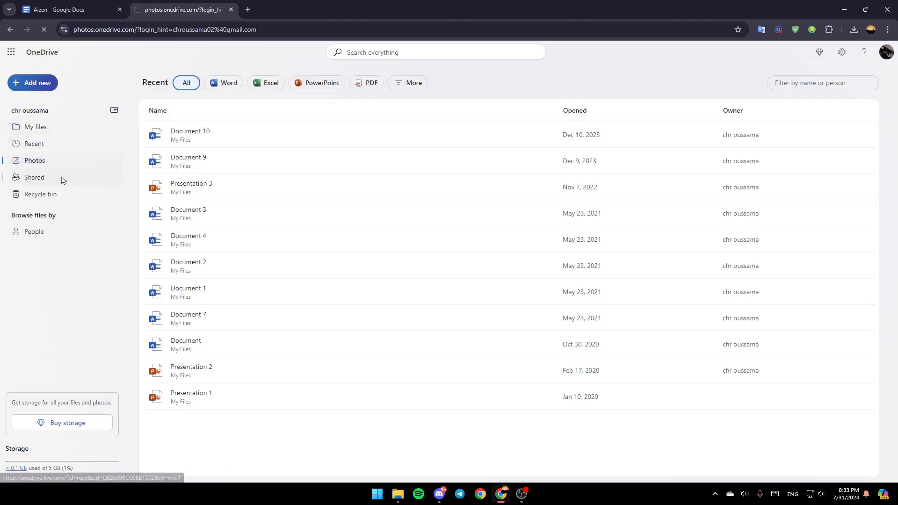
pyautogui.click(34, 160)
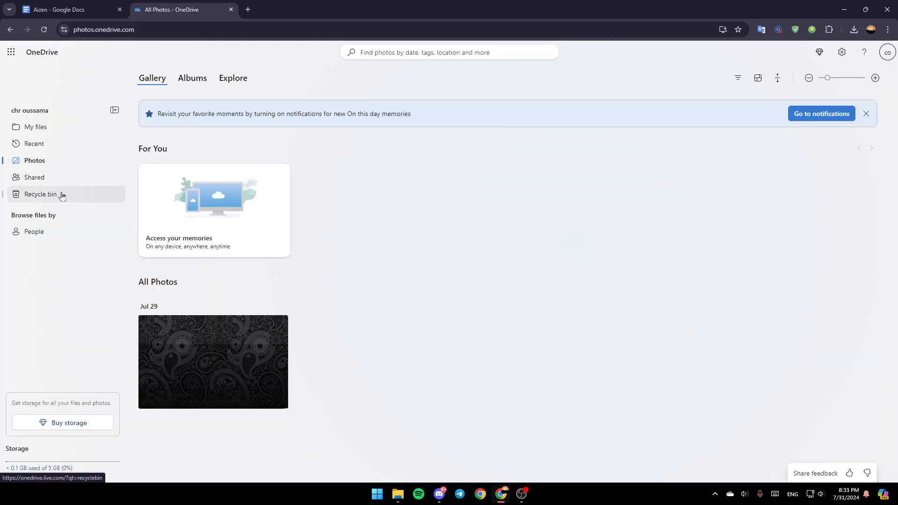
pyautogui.click(35, 127)
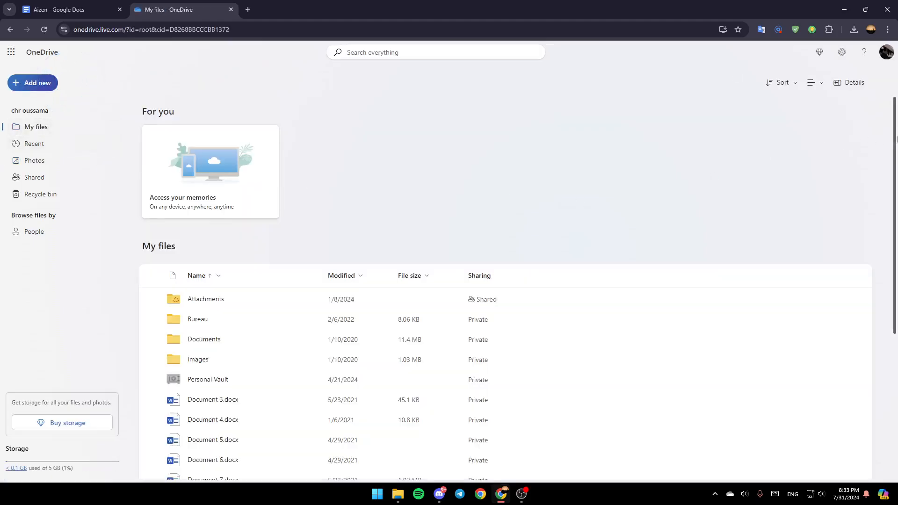
# Step: Open Document 3.docx in Word Online and show its File menu
pyautogui.scroll(-3)
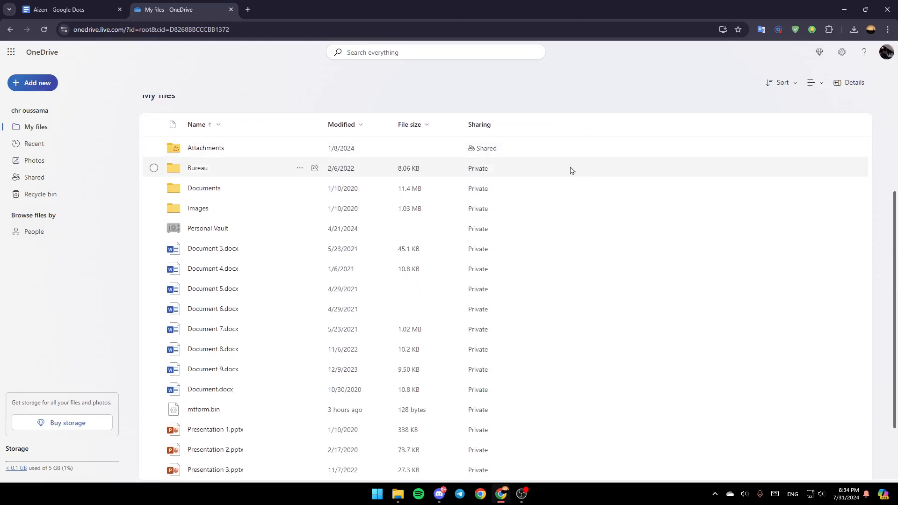
pyautogui.scroll(-3)
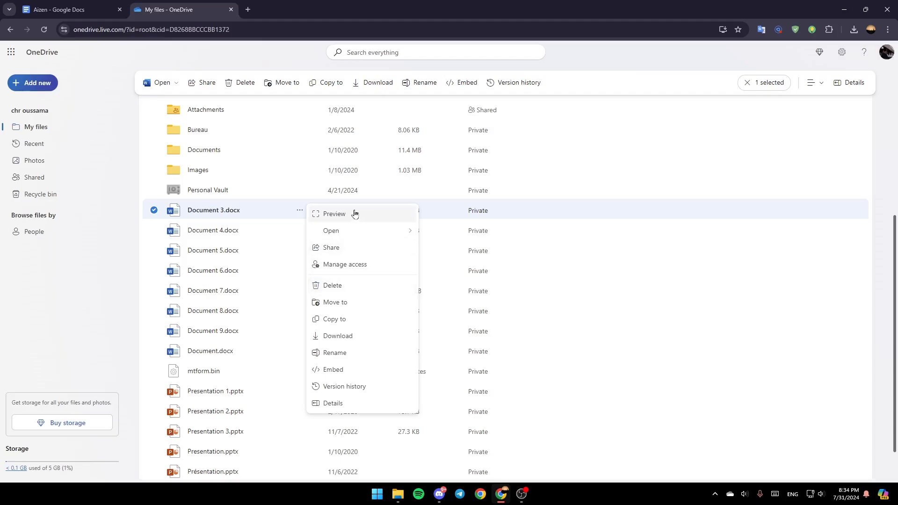
pyautogui.moveTo(407, 224)
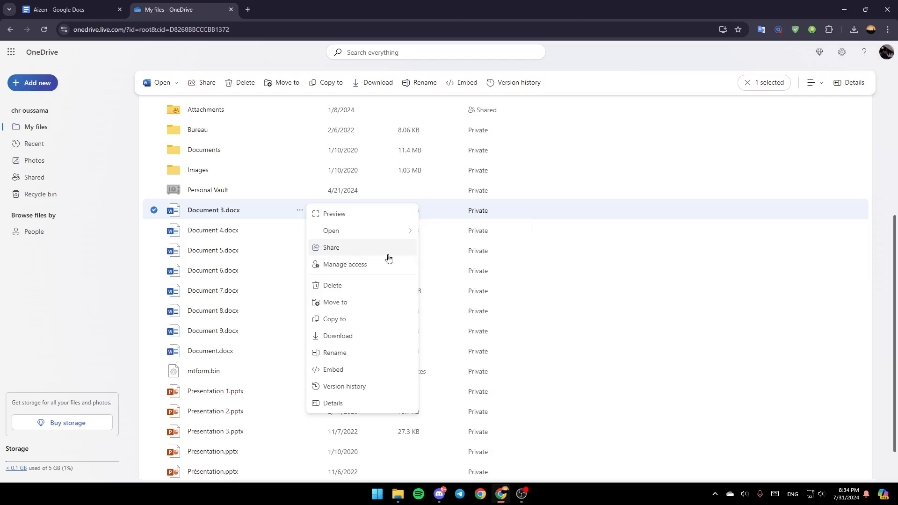
pyautogui.moveTo(334, 304)
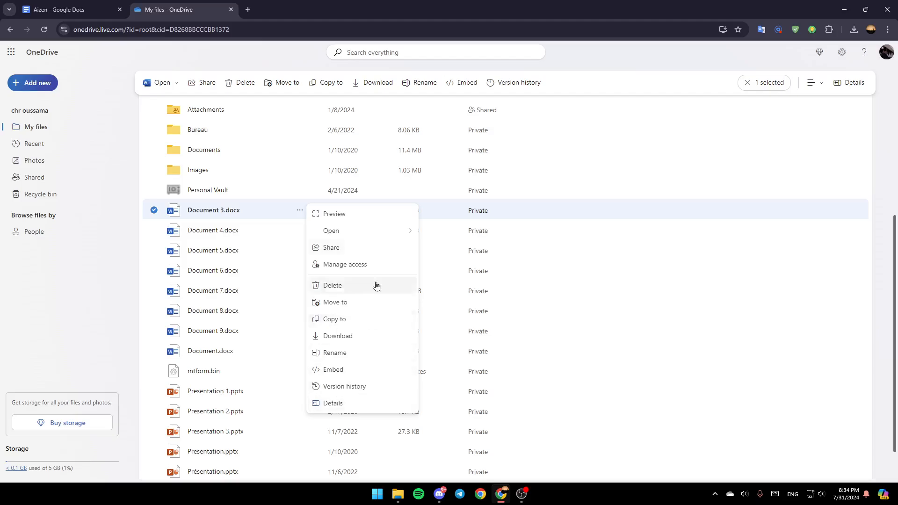
pyautogui.moveTo(343, 296)
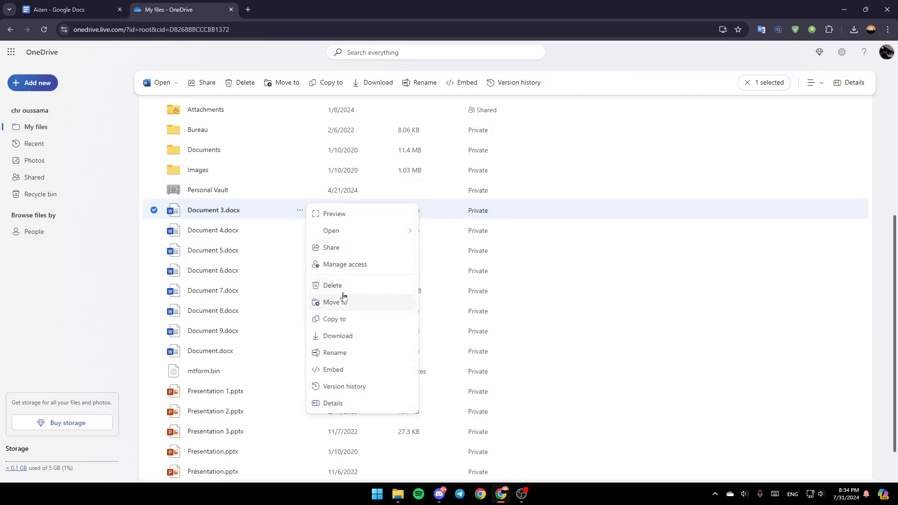
pyautogui.moveTo(366, 267)
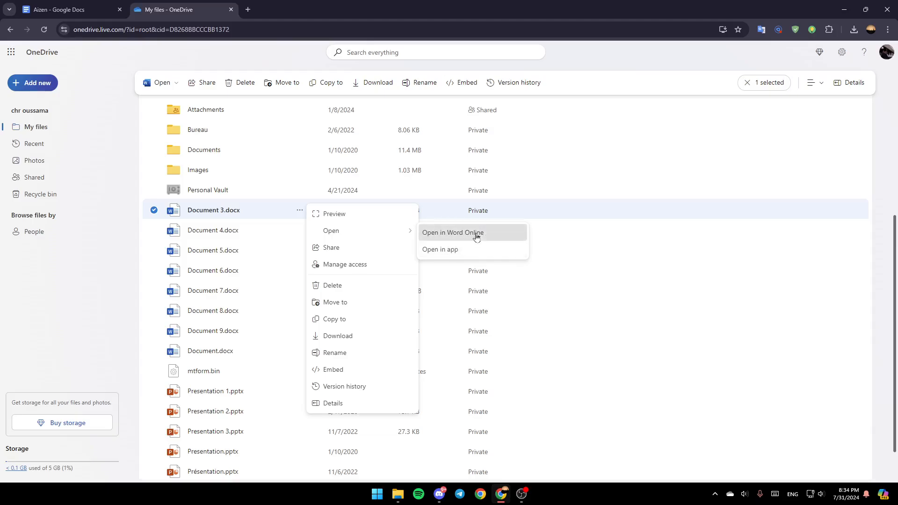
pyautogui.click(452, 233)
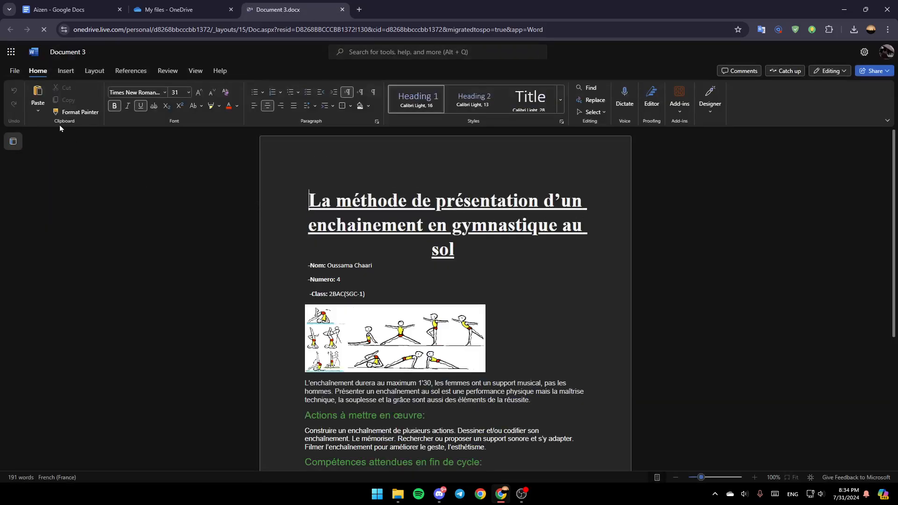
pyautogui.click(14, 71)
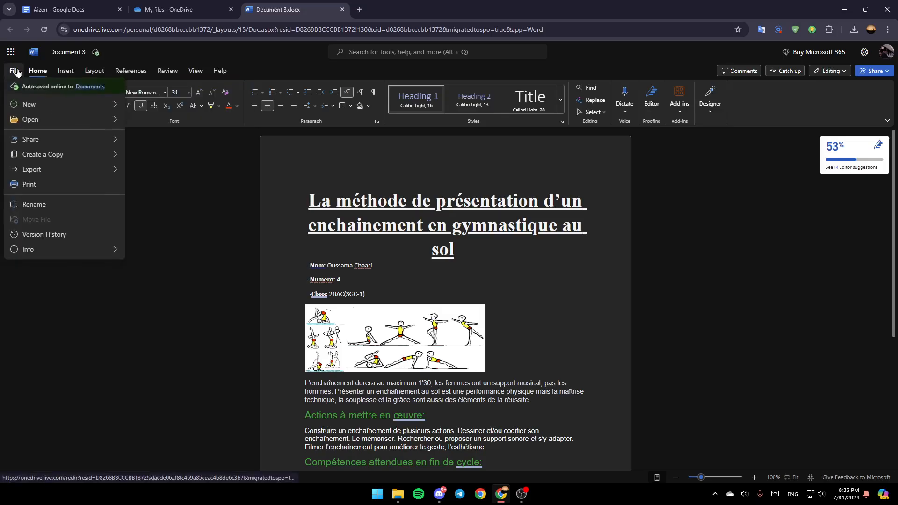
# Step: Choose Print to preview Document 3 with Microsoft Print to PDF, all pages, color
pyautogui.click(29, 185)
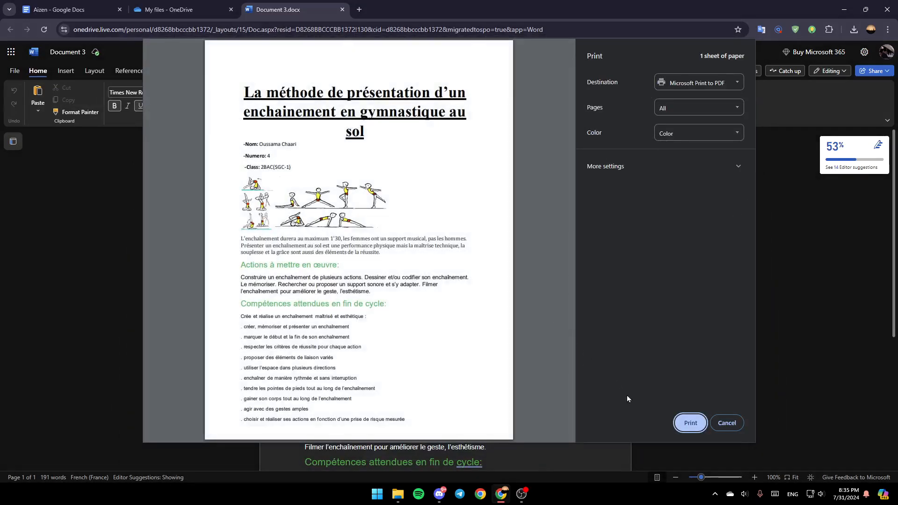
pyautogui.moveTo(674, 327)
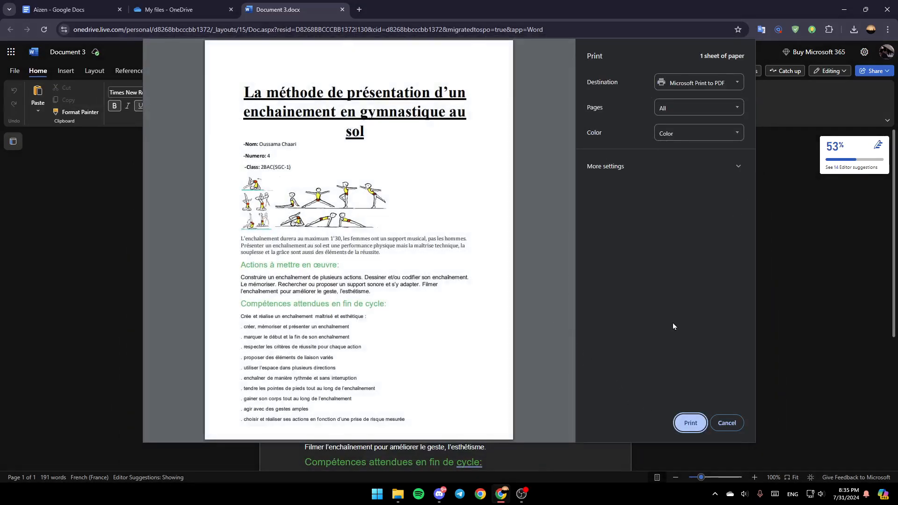